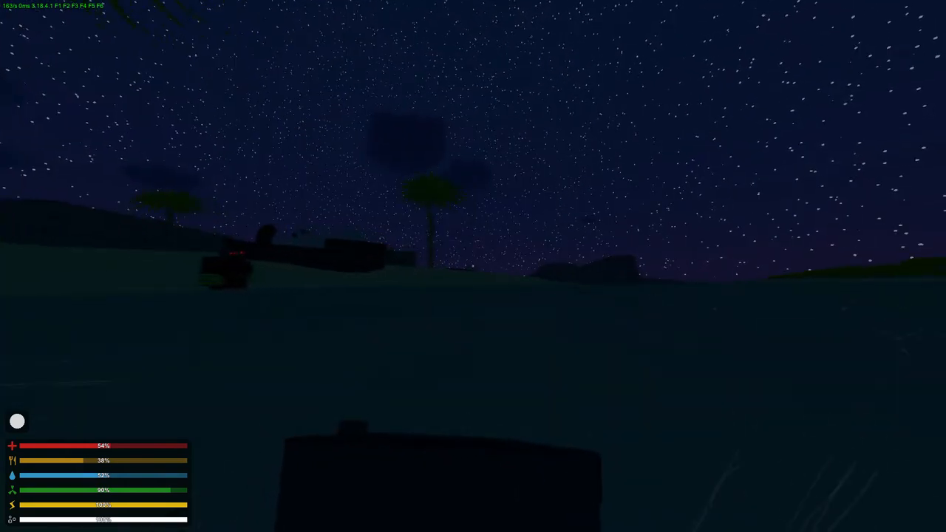
# Check the map (M) while driving the makeshift car toward the hovercraft wreck at night
pyautogui.press('m')
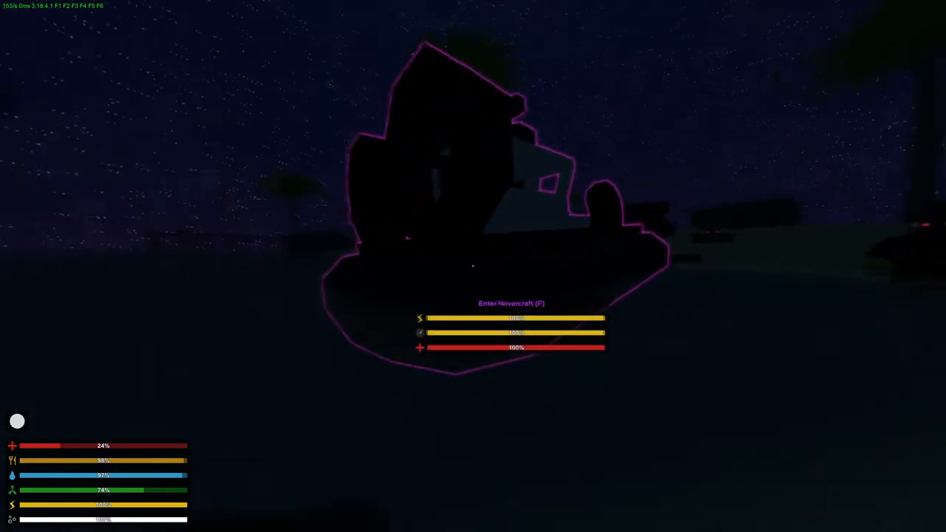
# Board the spawned hovercraft with F and start moving across the beach
pyautogui.press('f')
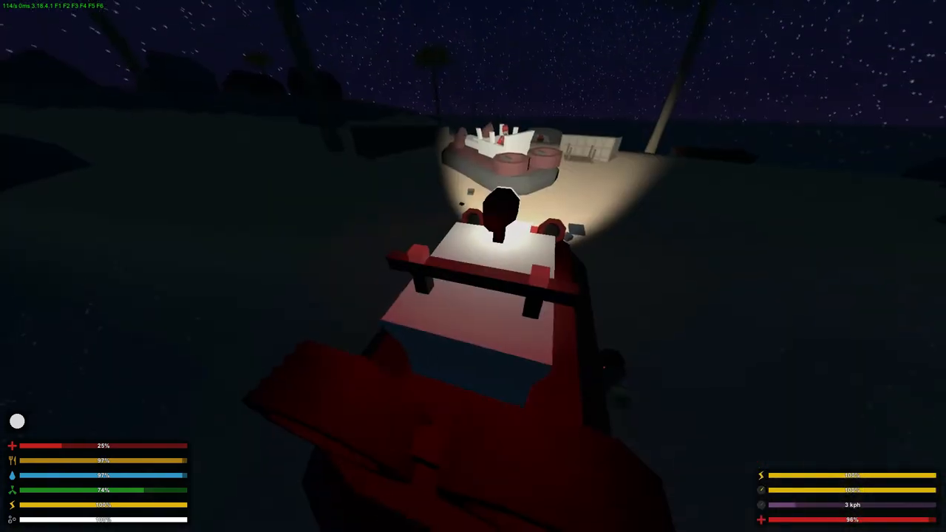